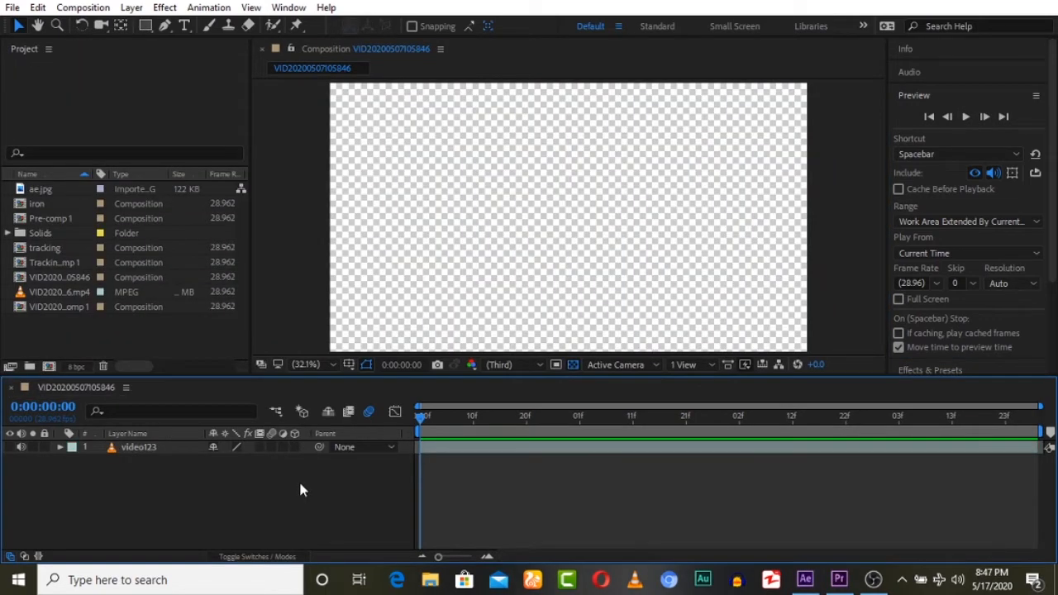
mouse_move(120, 484)
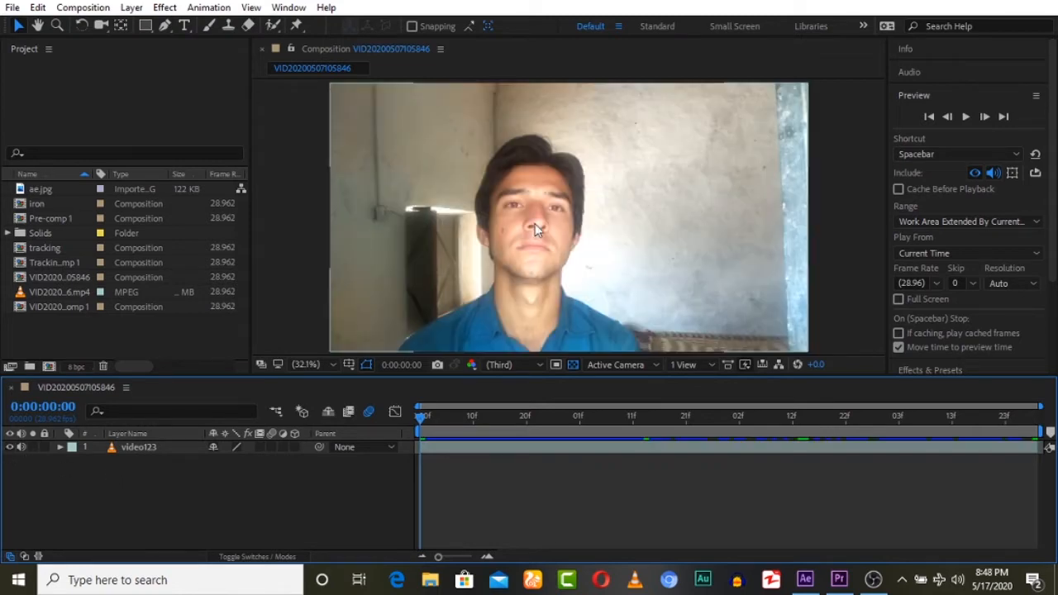
mouse_move(515, 229)
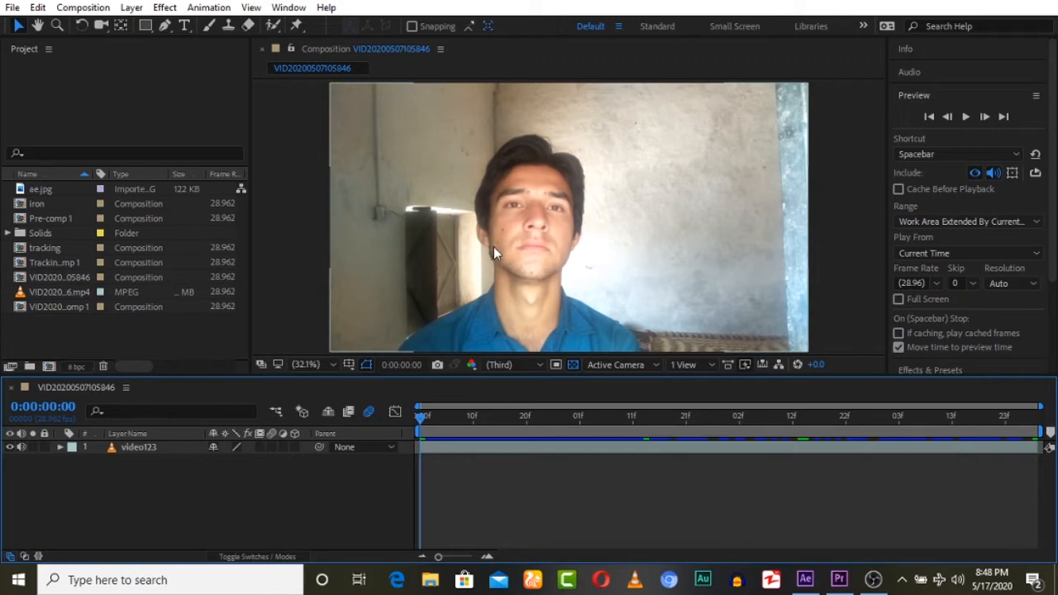
mouse_move(462, 154)
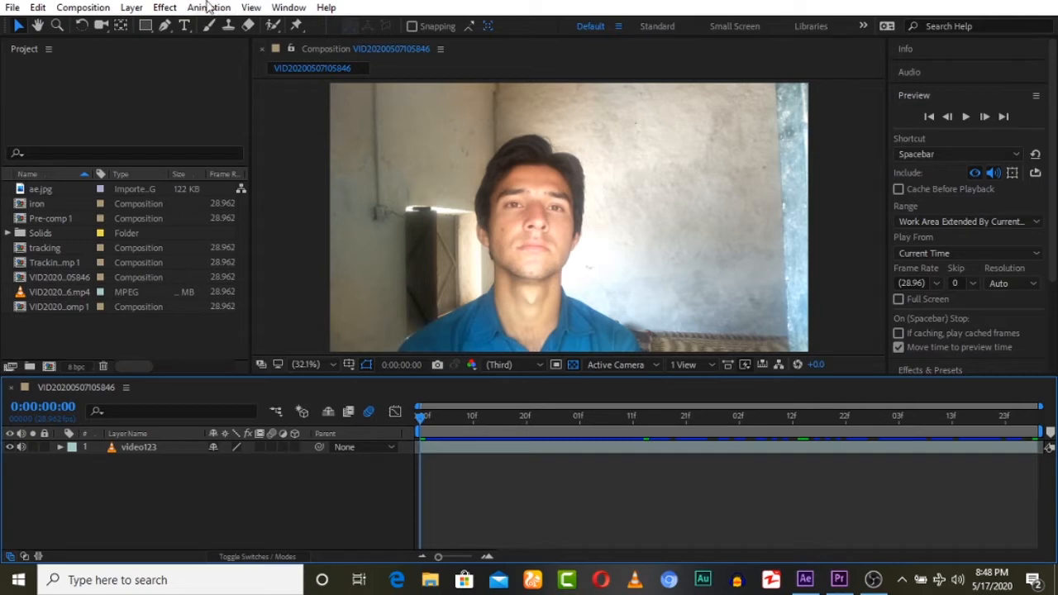
mouse_move(385, 218)
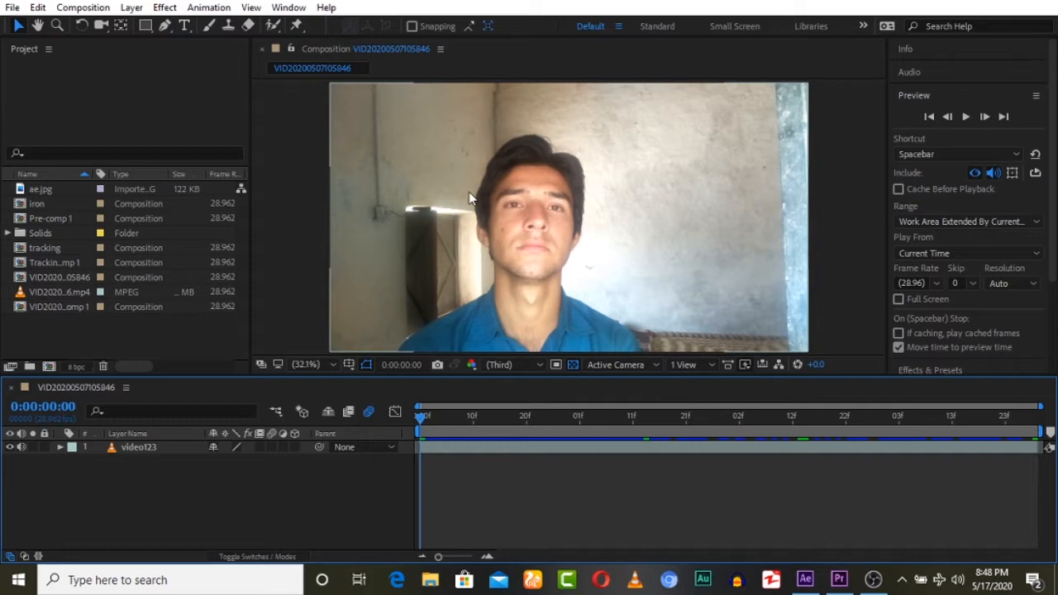
mouse_move(545, 245)
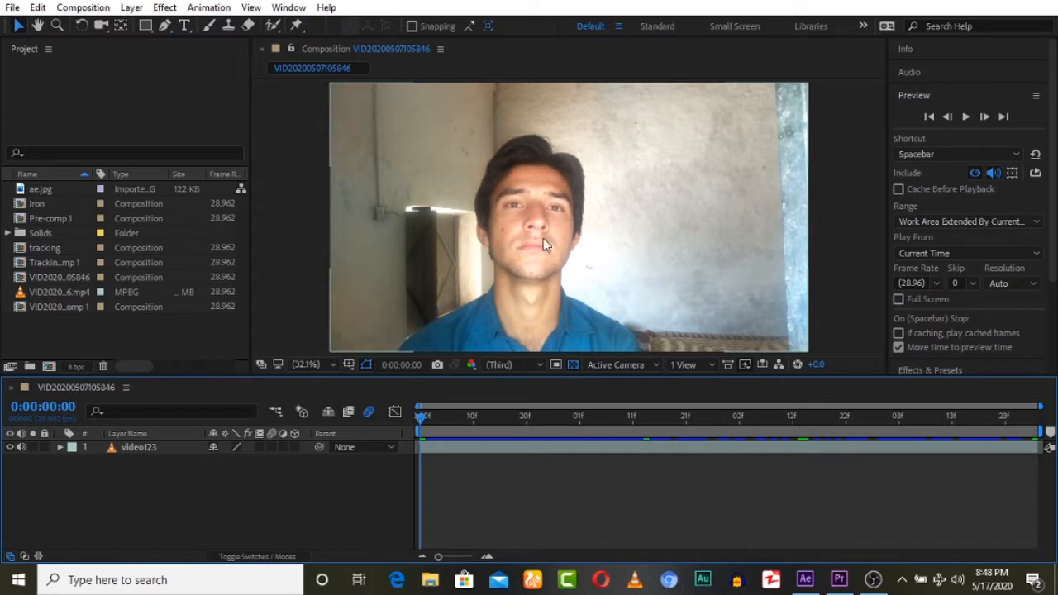
mouse_move(644, 142)
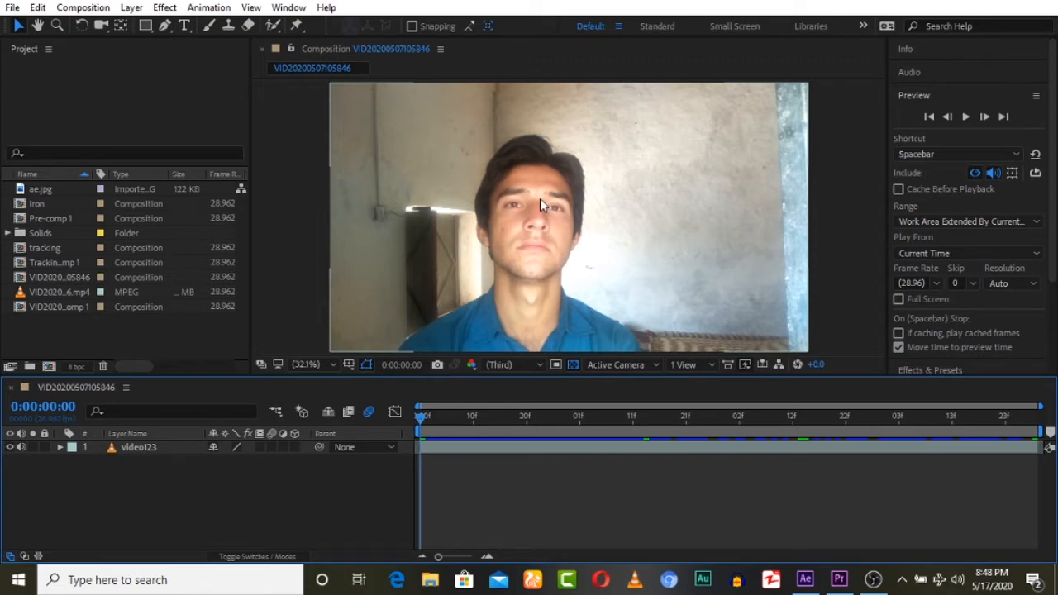
mouse_move(475, 240)
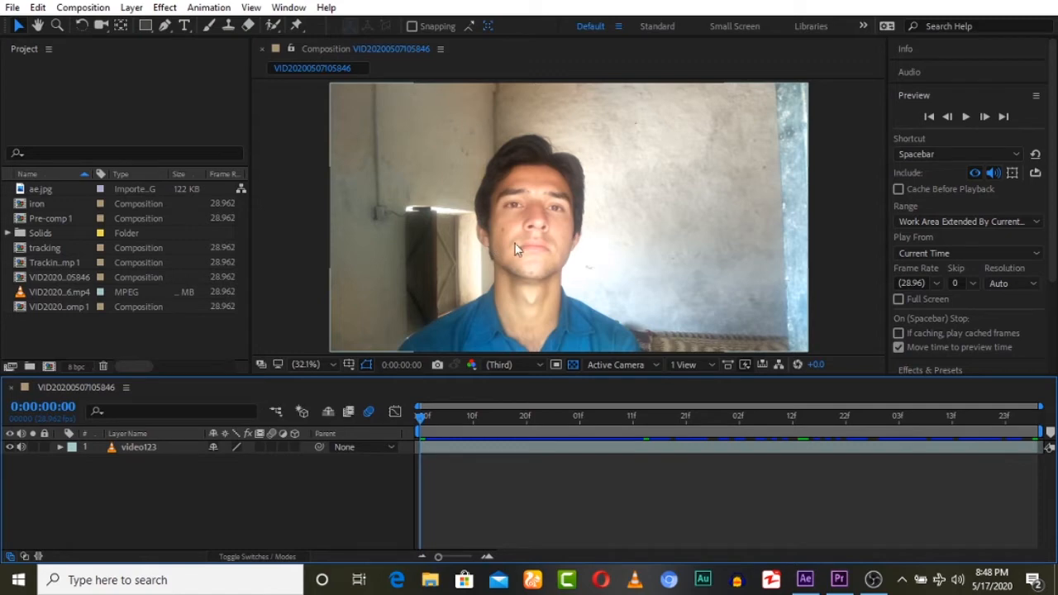
mouse_move(552, 231)
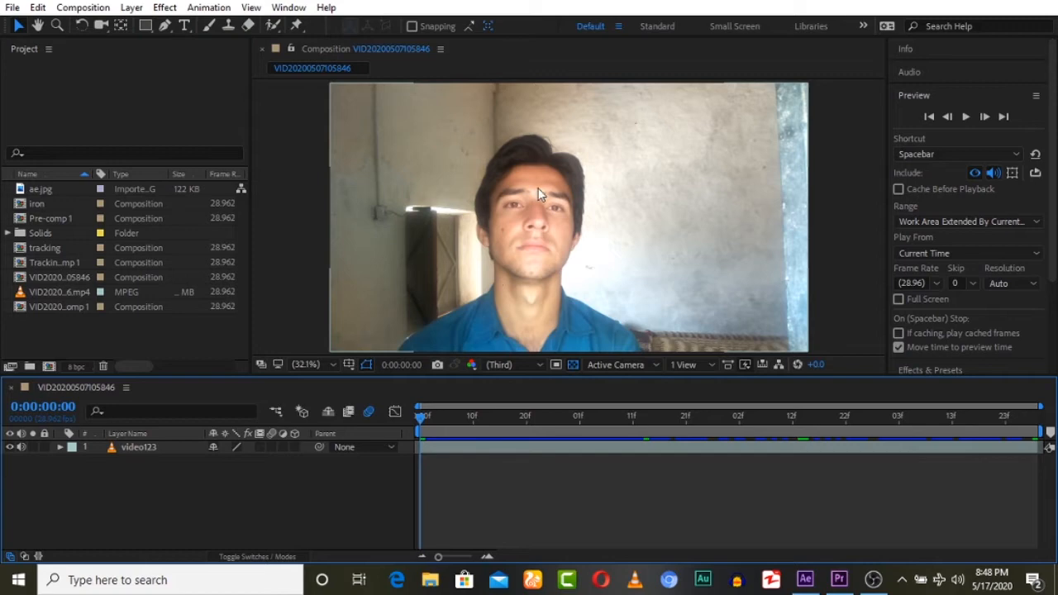
mouse_move(382, 85)
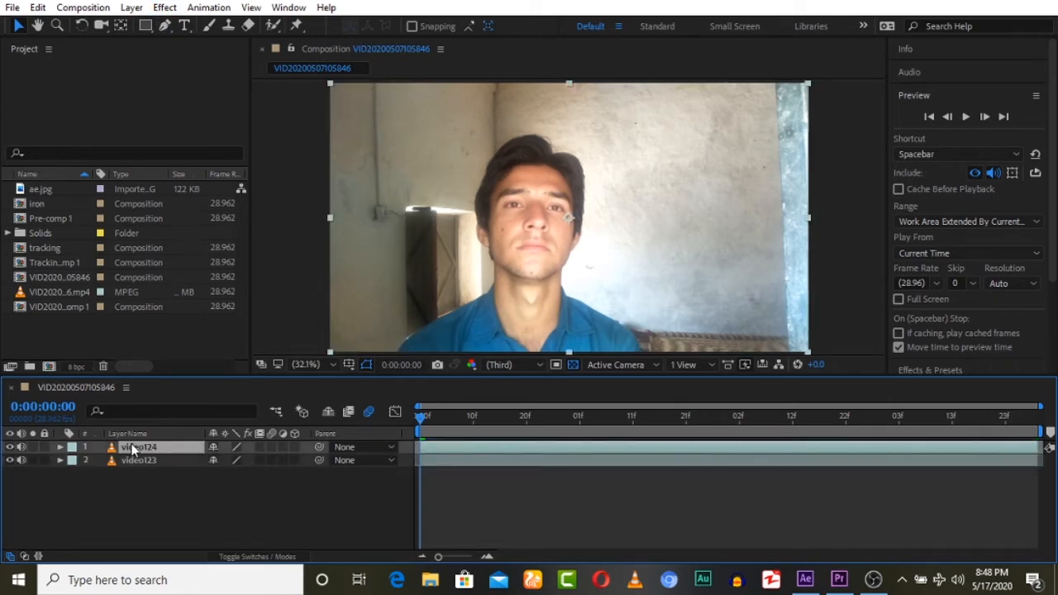
Step: Rename the lower video123 copy of the footage layer to 'background'
right_click(139, 448)
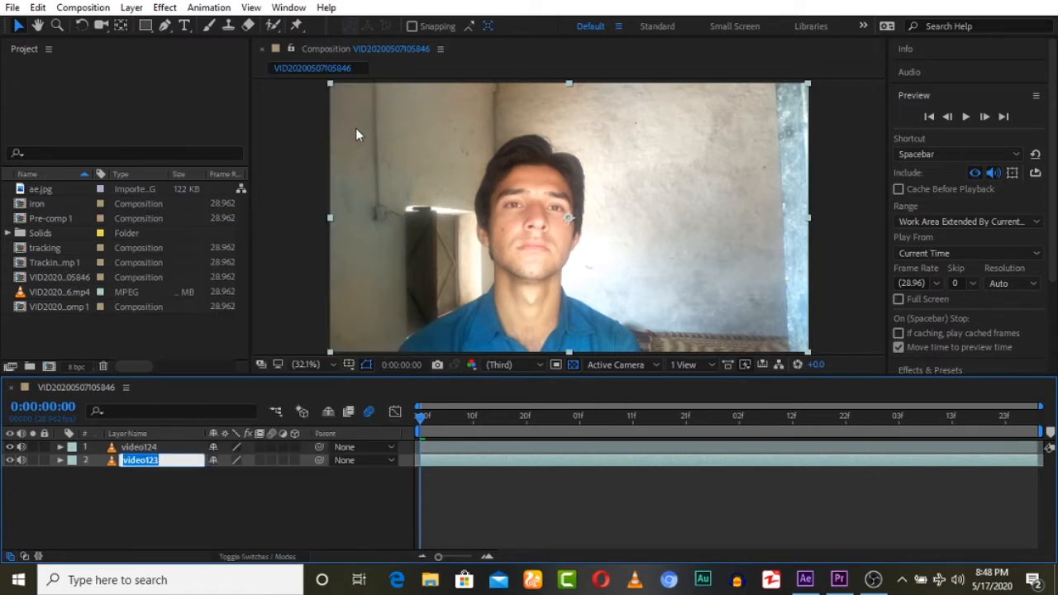
type("background")
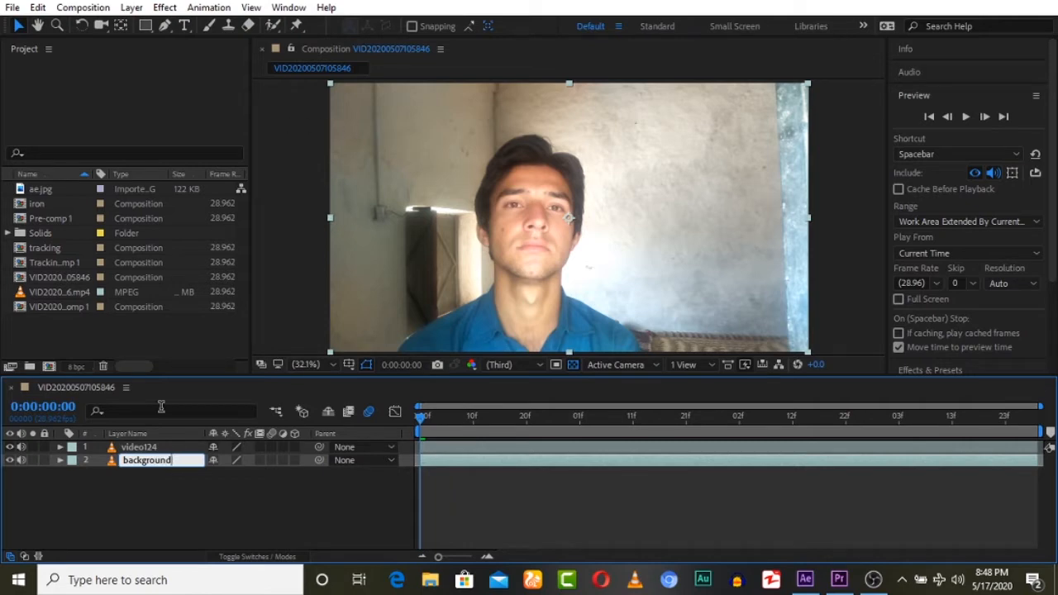
right_click(146, 460)
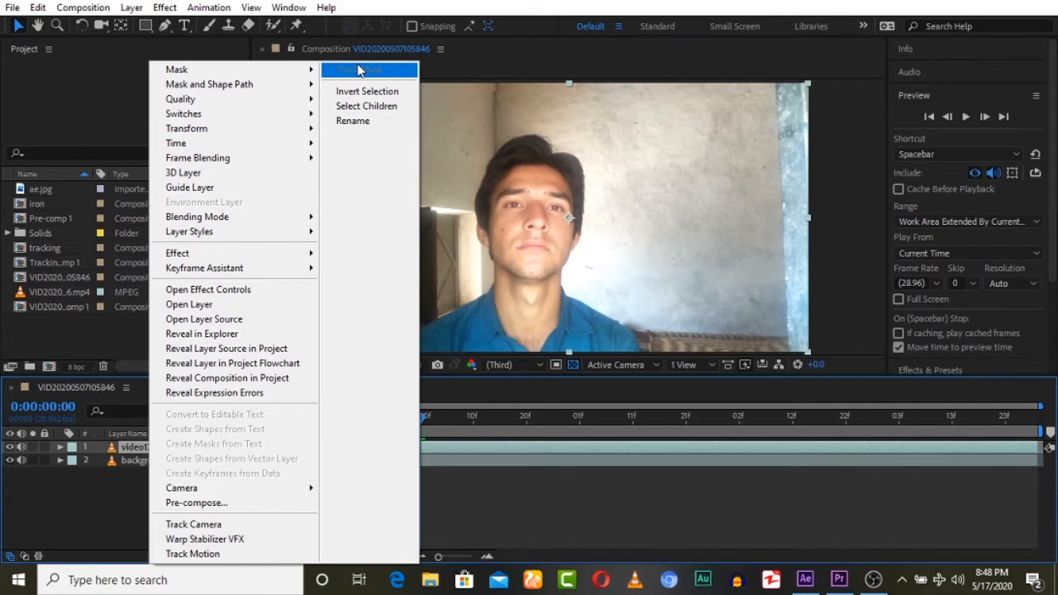
Step: Name the top layer 'tracking', mask an oval around the face, and keyframe Mask Path
left_click(353, 121)
type("tracking")
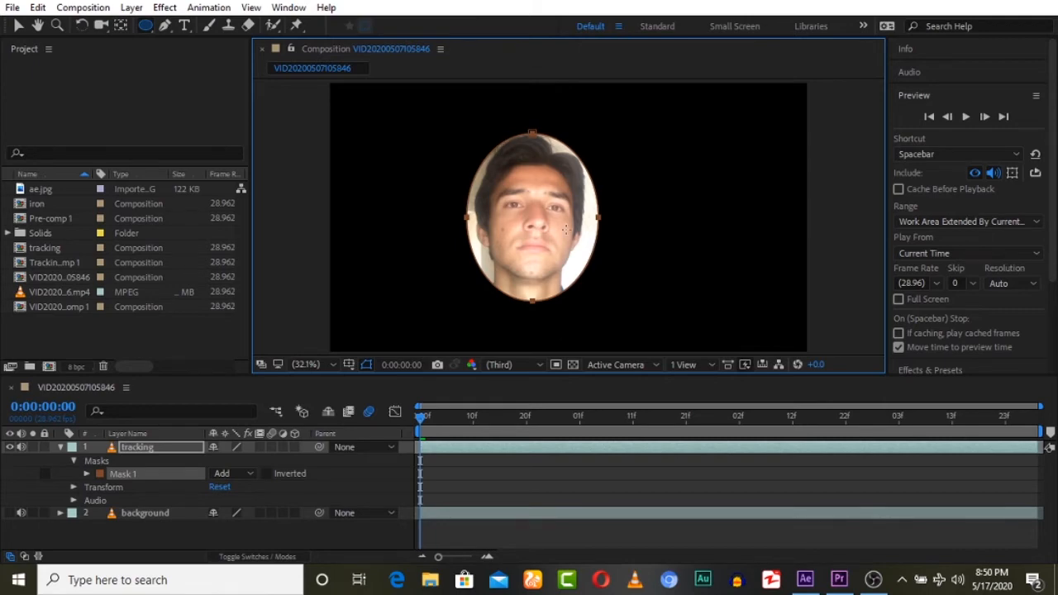
mouse_move(715, 172)
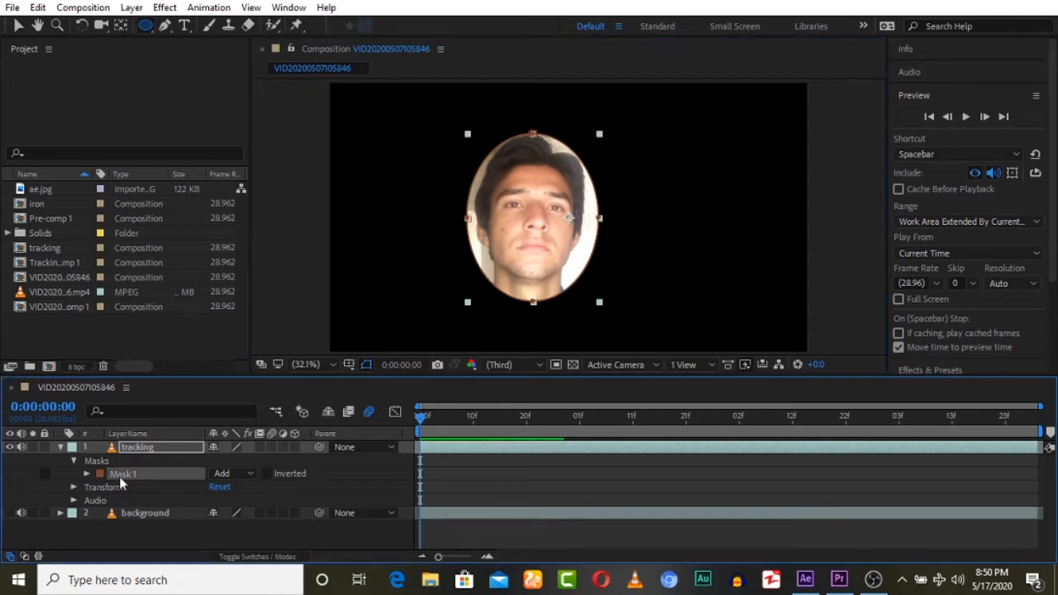
left_click(86, 474)
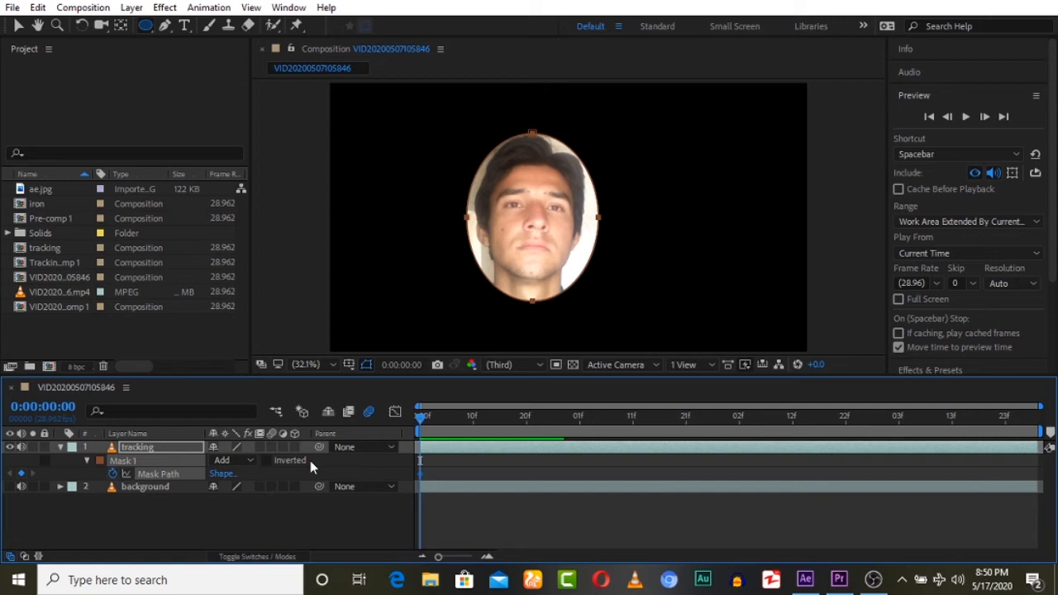
mouse_move(434, 440)
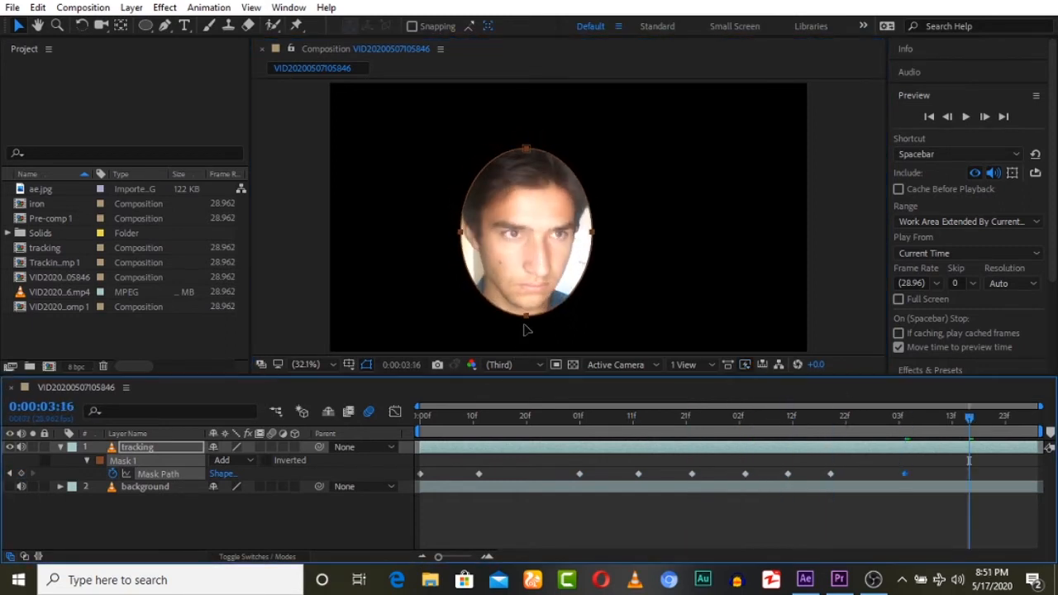
Step: Realign the ellipse mask over the face at later frames, adding Mask Path keyframes
left_click(1010, 415)
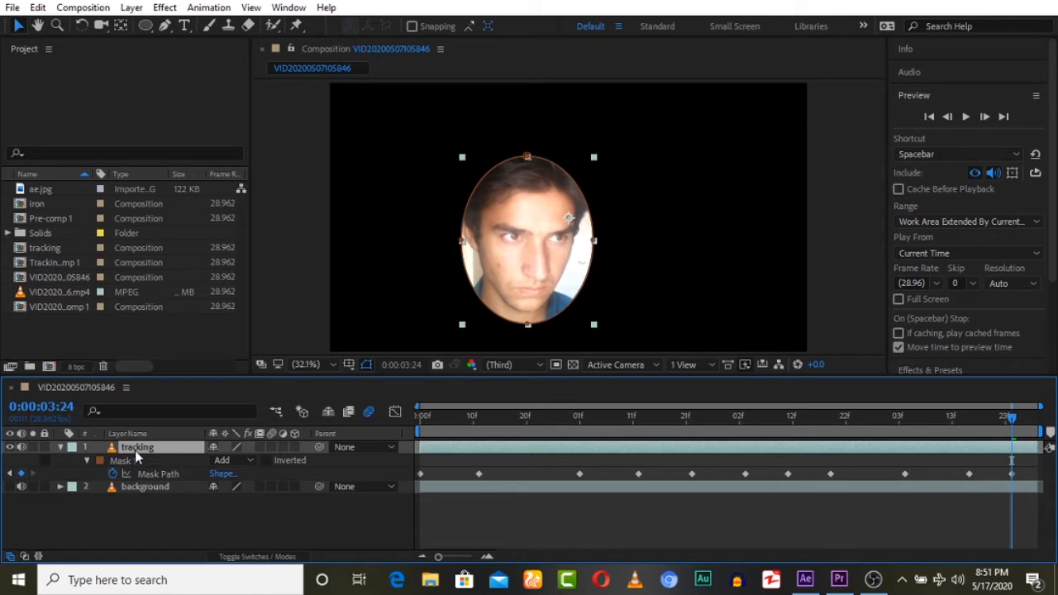
mouse_move(139, 456)
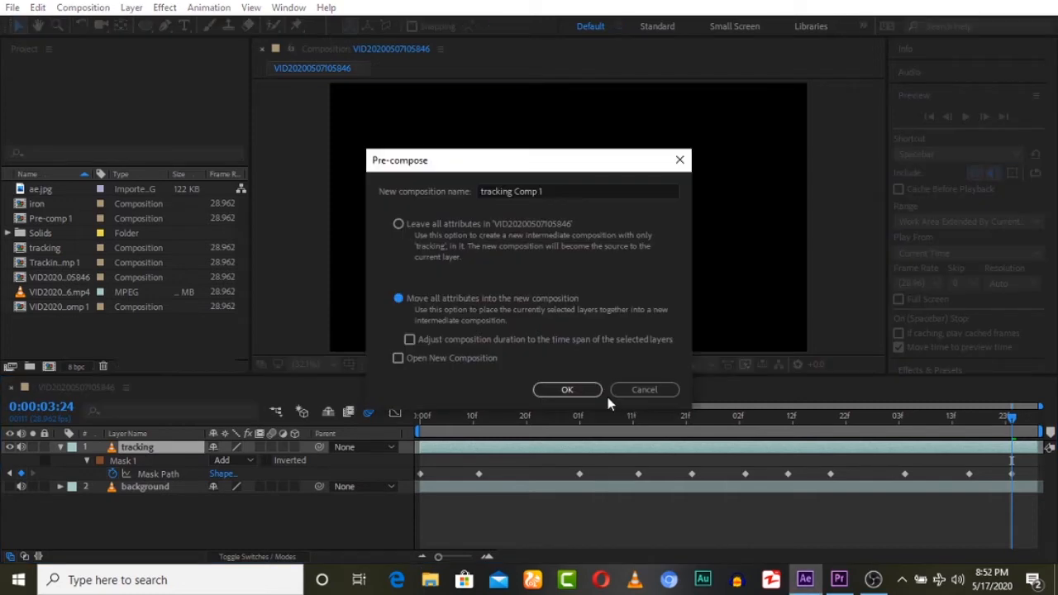
left_click(567, 389)
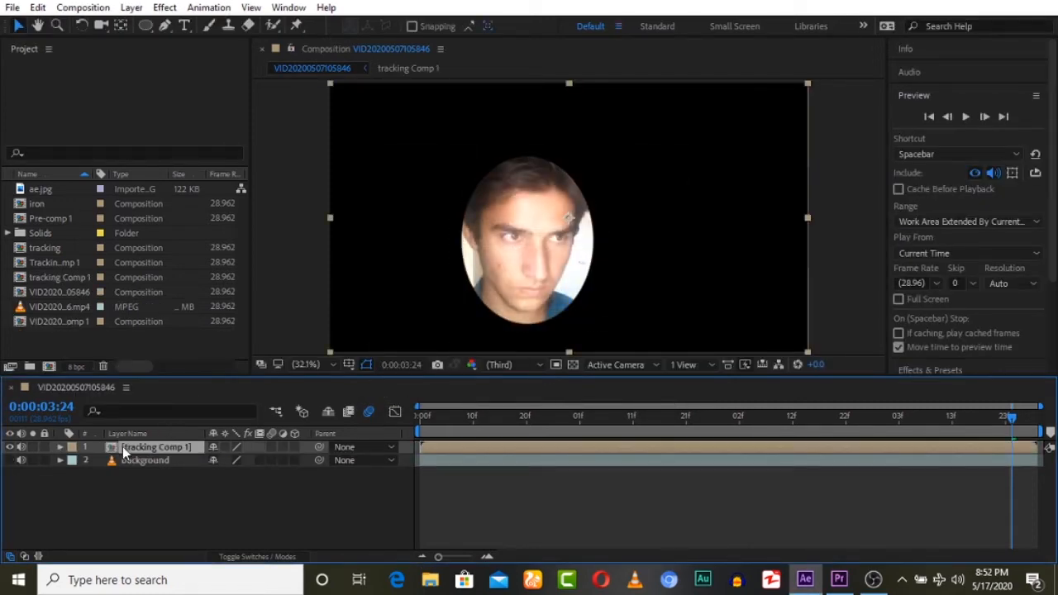
left_click(565, 416)
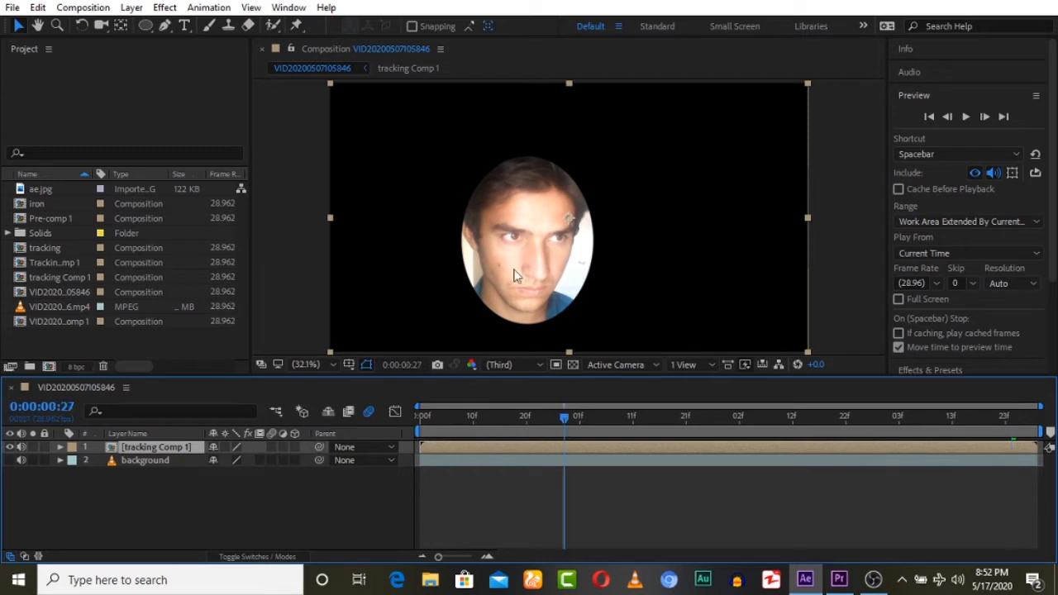
mouse_move(553, 227)
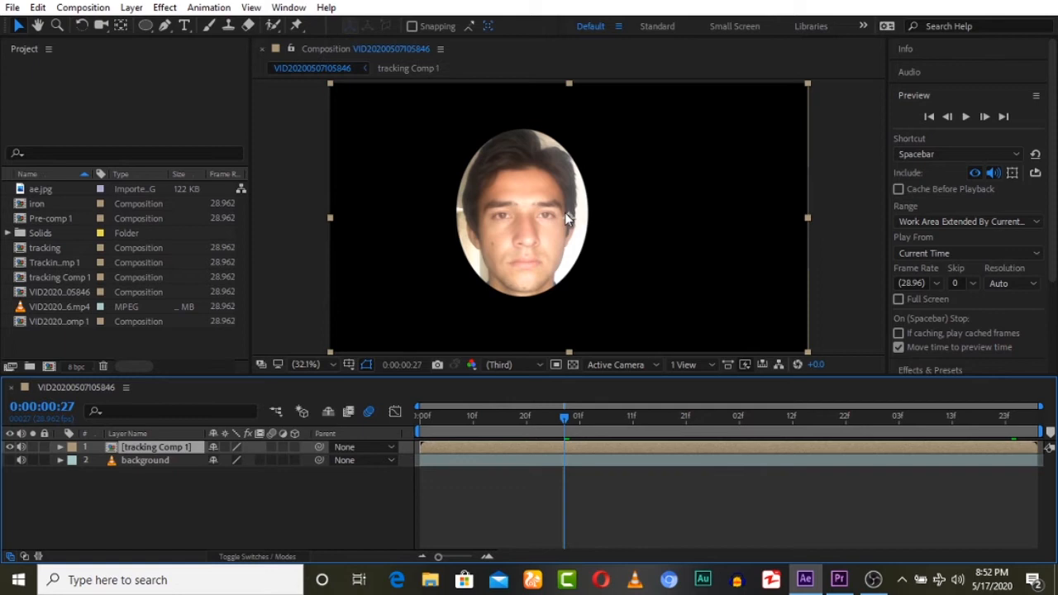
mouse_move(610, 210)
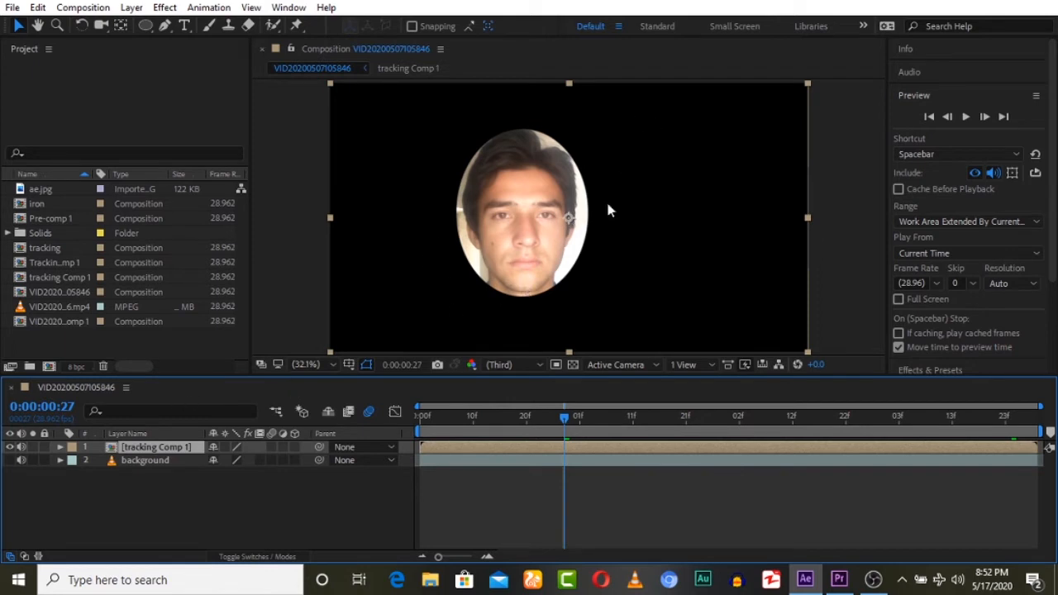
mouse_move(362, 248)
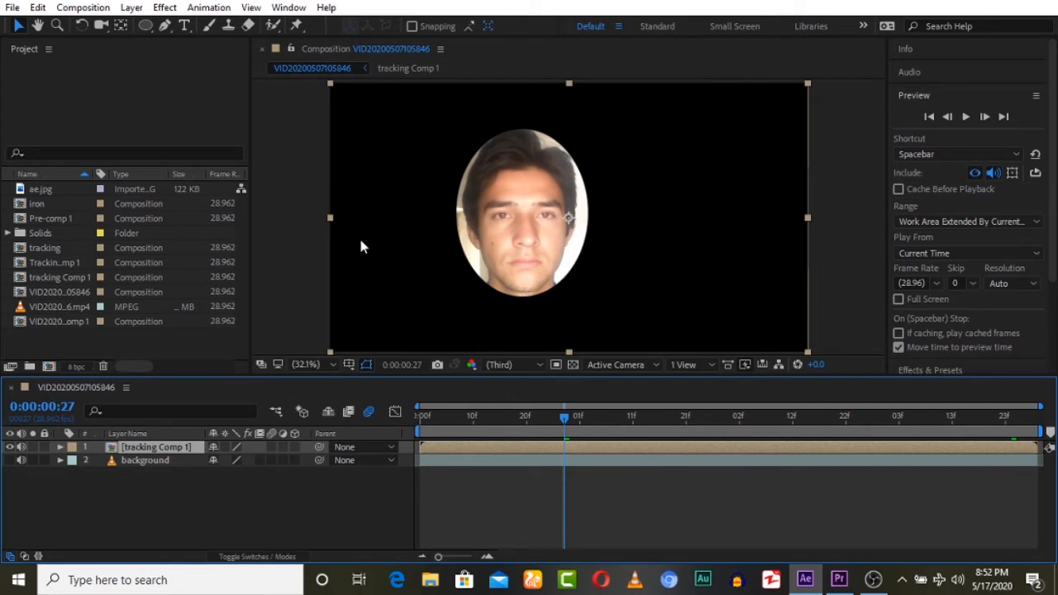
mouse_move(338, 162)
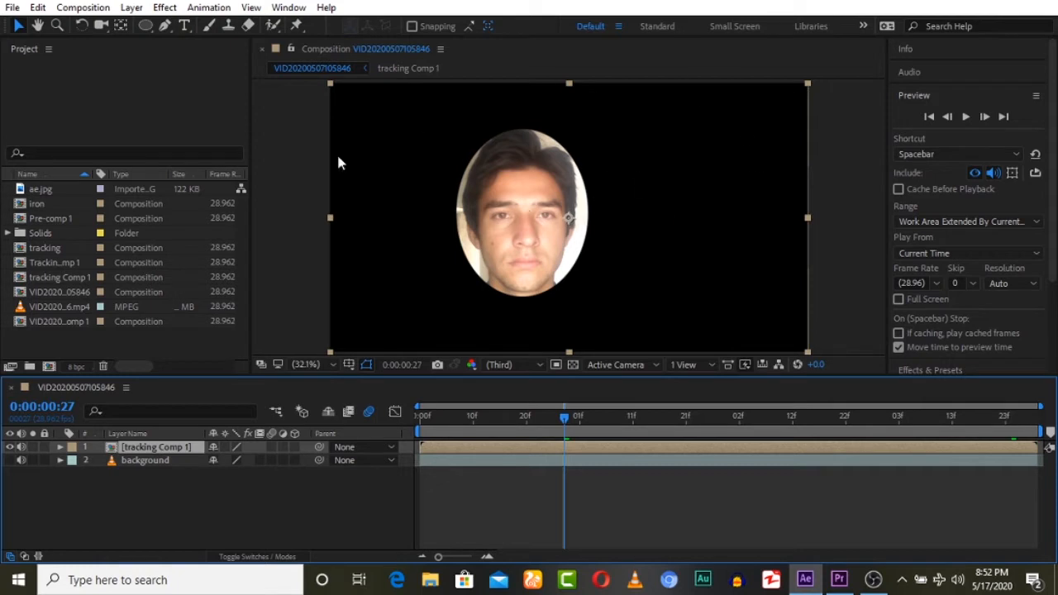
mouse_move(724, 87)
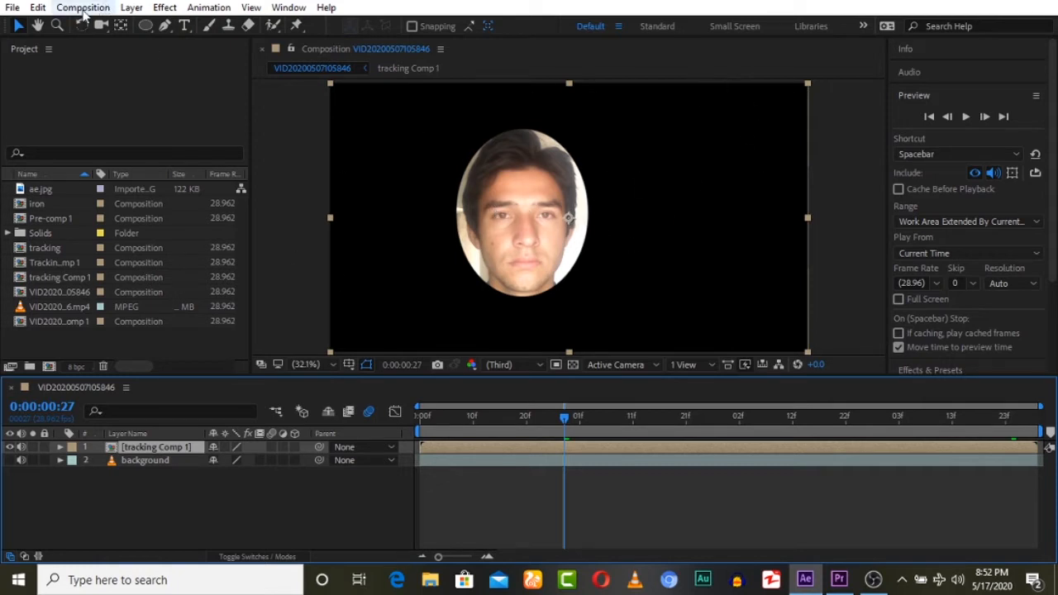
Step: Apply 3D Camera Tracker to the tracking Comp 1 layer and solve its track points
left_click(208, 7)
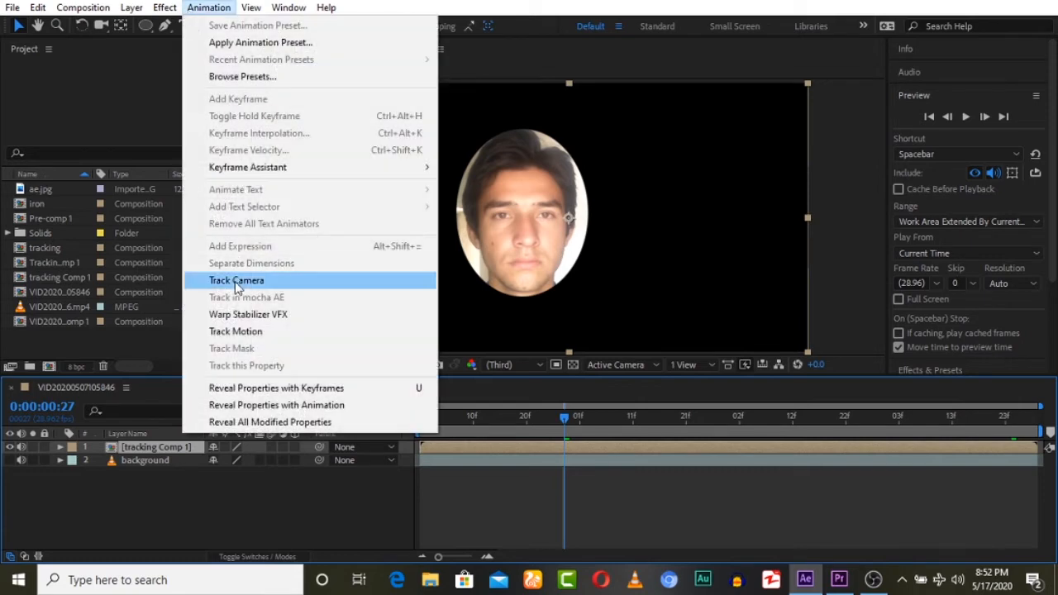
left_click(236, 281)
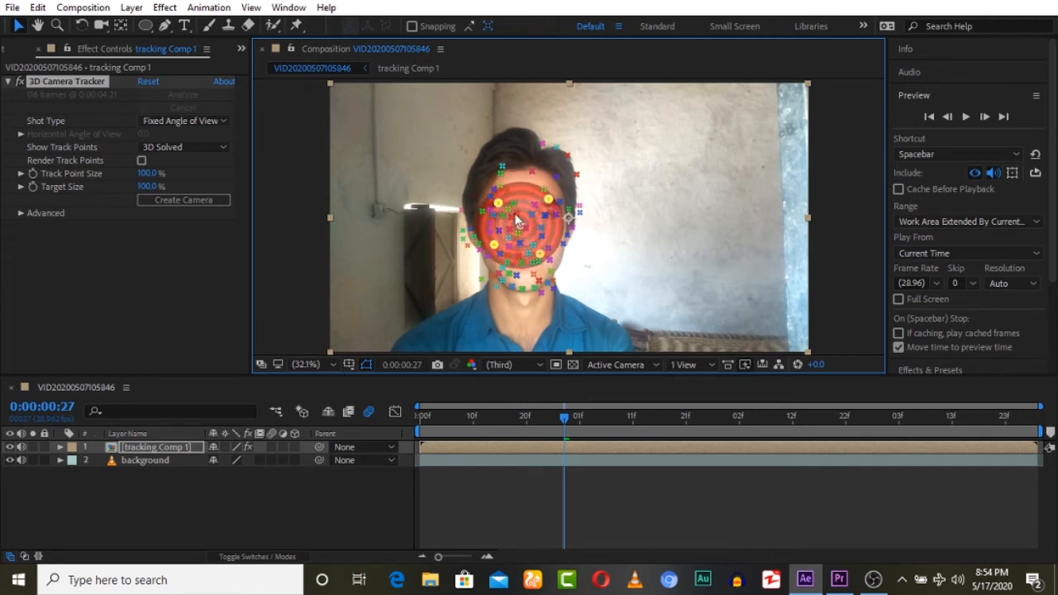
Step: Create Track Solid 1 and a 3D Tracker Camera from the chosen face target
right_click(517, 219)
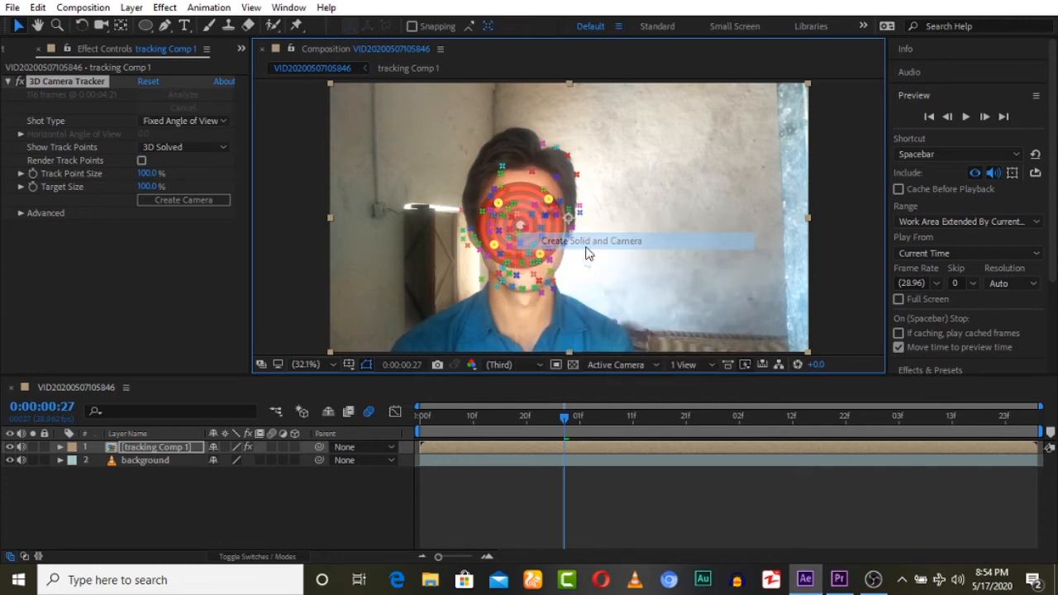
left_click(592, 241)
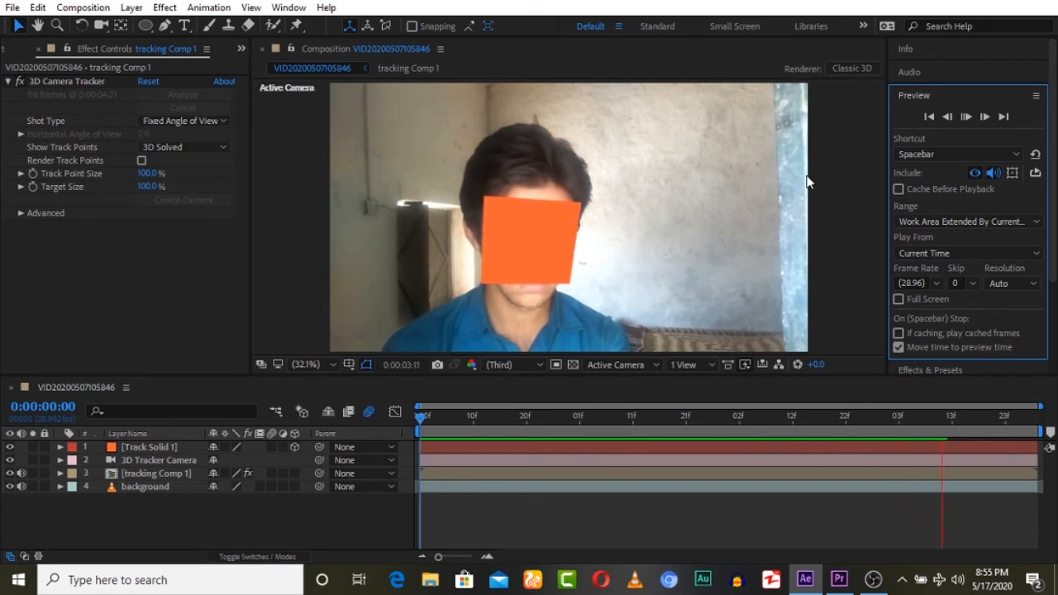
left_click(965, 117)
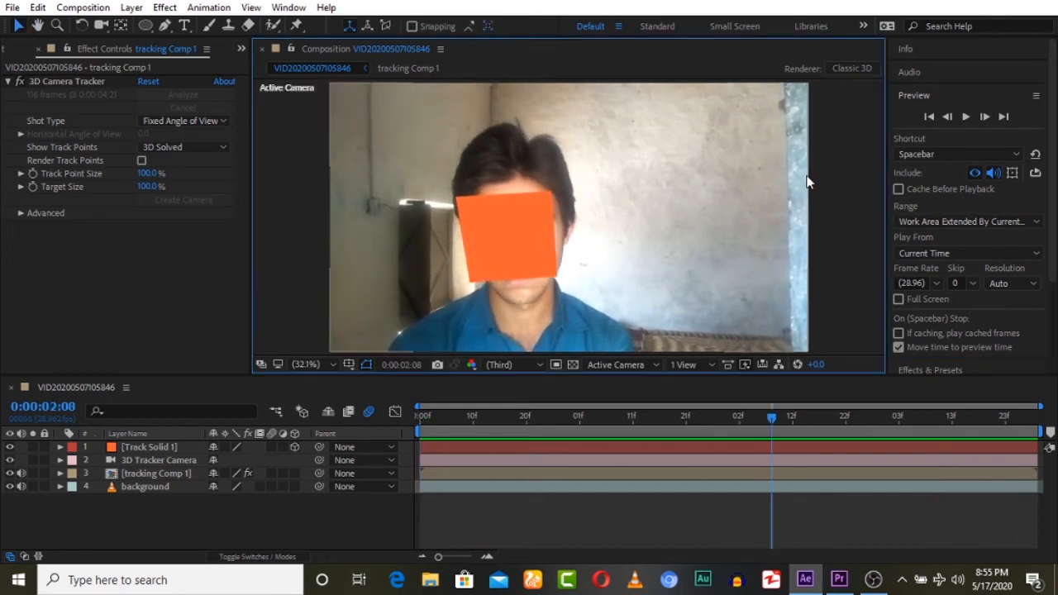
left_click(929, 116)
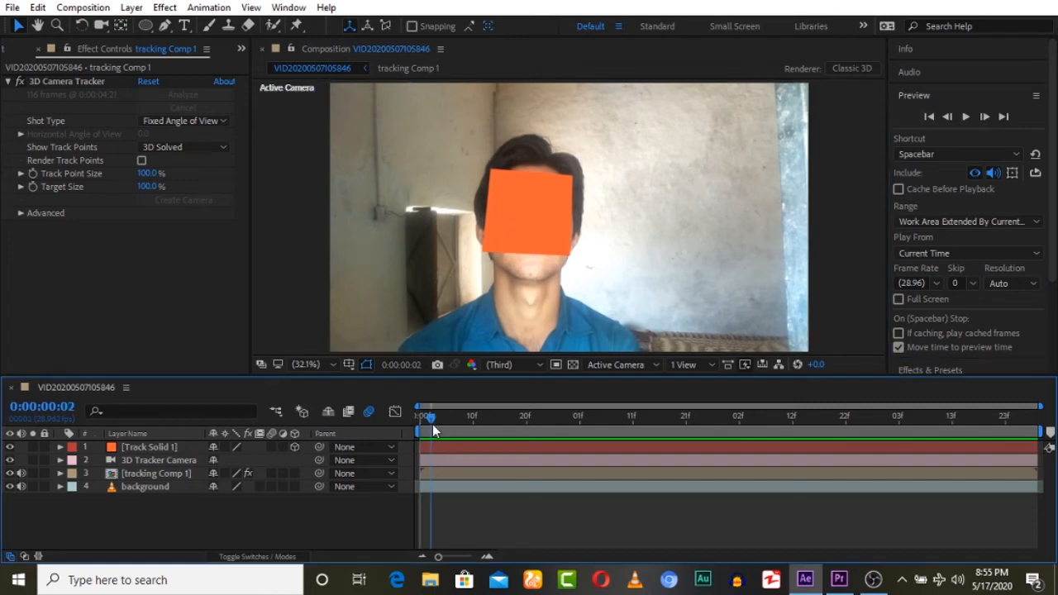
left_click_drag(430, 416, 473, 416)
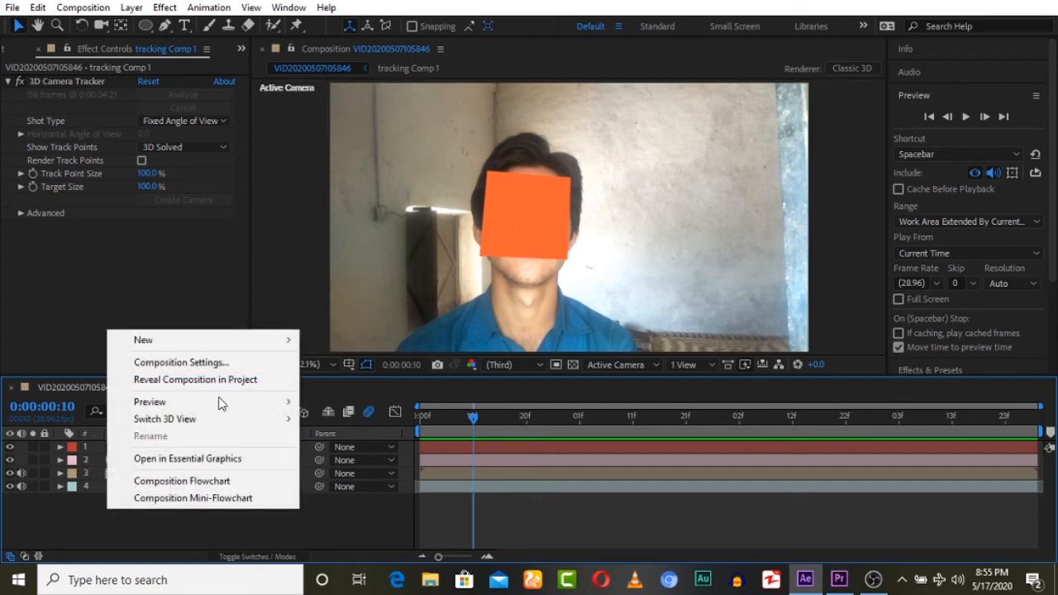
mouse_move(143, 340)
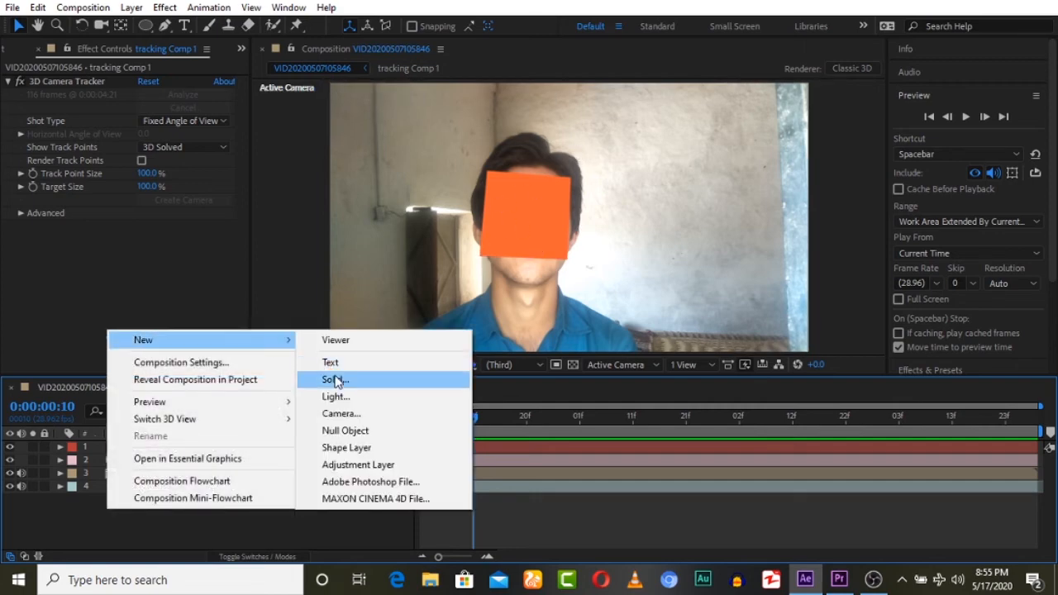
Step: Add a Medium Gray-Purple Solid 1 layer on top and apply Element to it
left_click(333, 379)
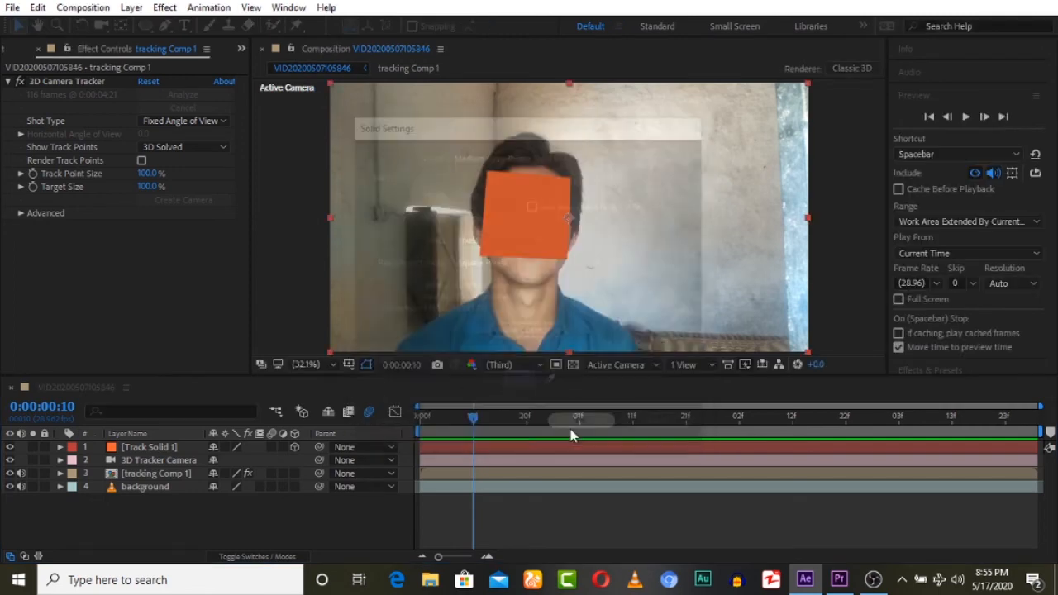
left_click(164, 8)
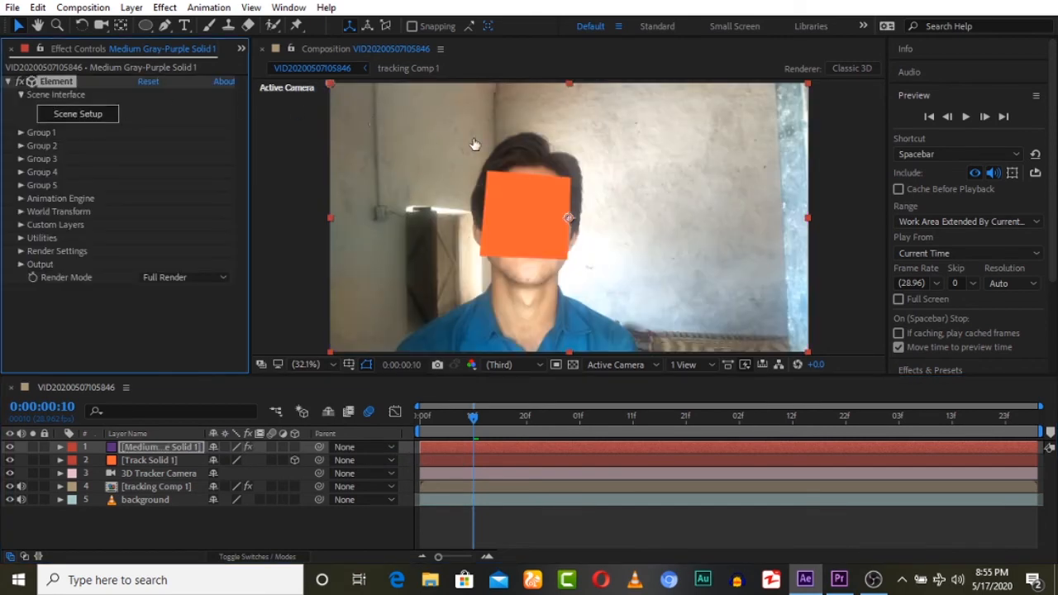
left_click(77, 113)
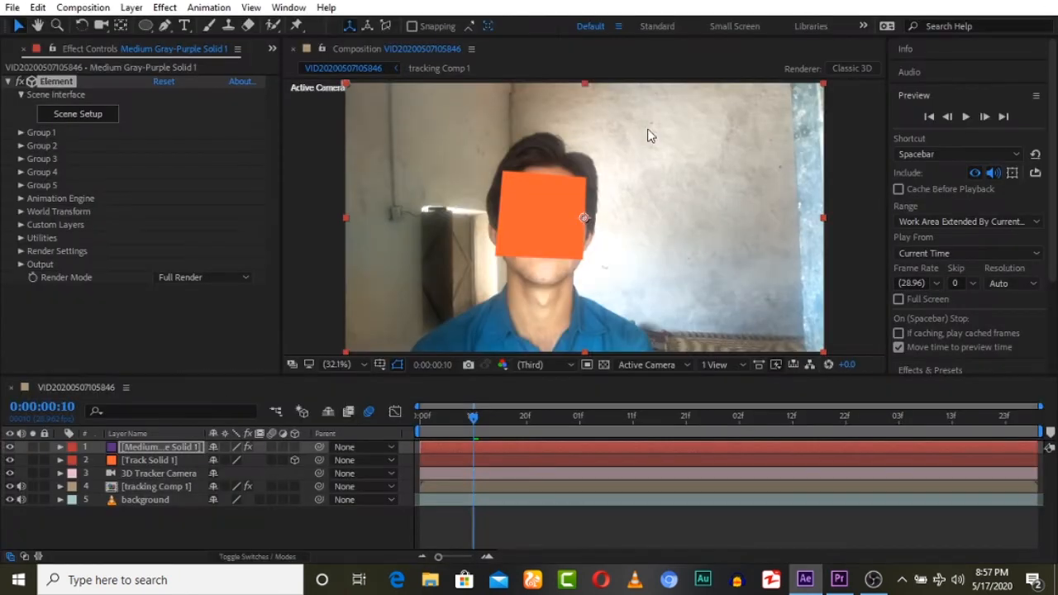
Step: Create a Group 1 Null controlling the Element Iron Man helmet over the face
left_click(20, 132)
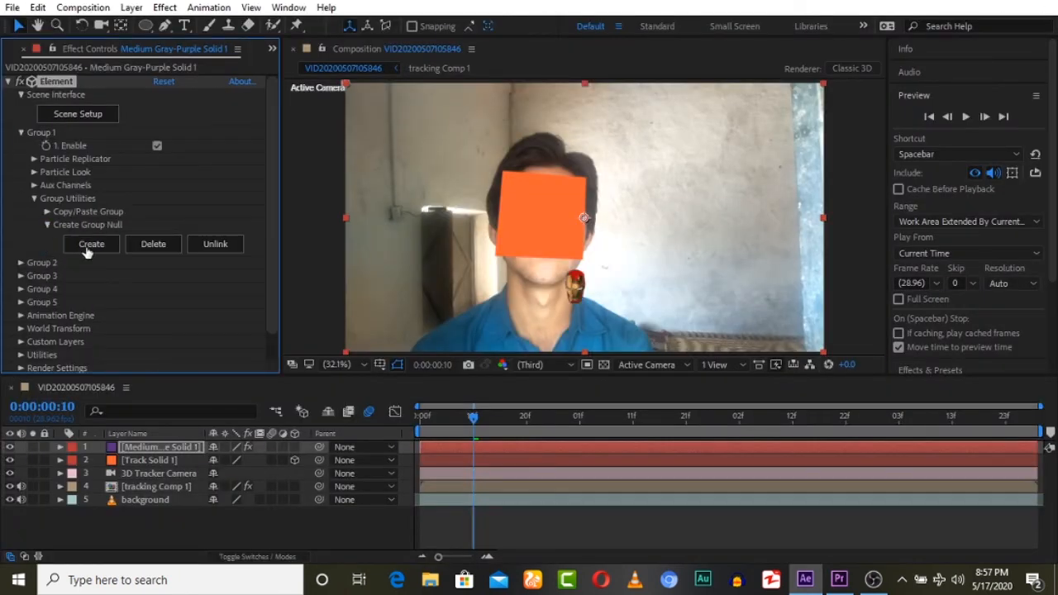
left_click(91, 244)
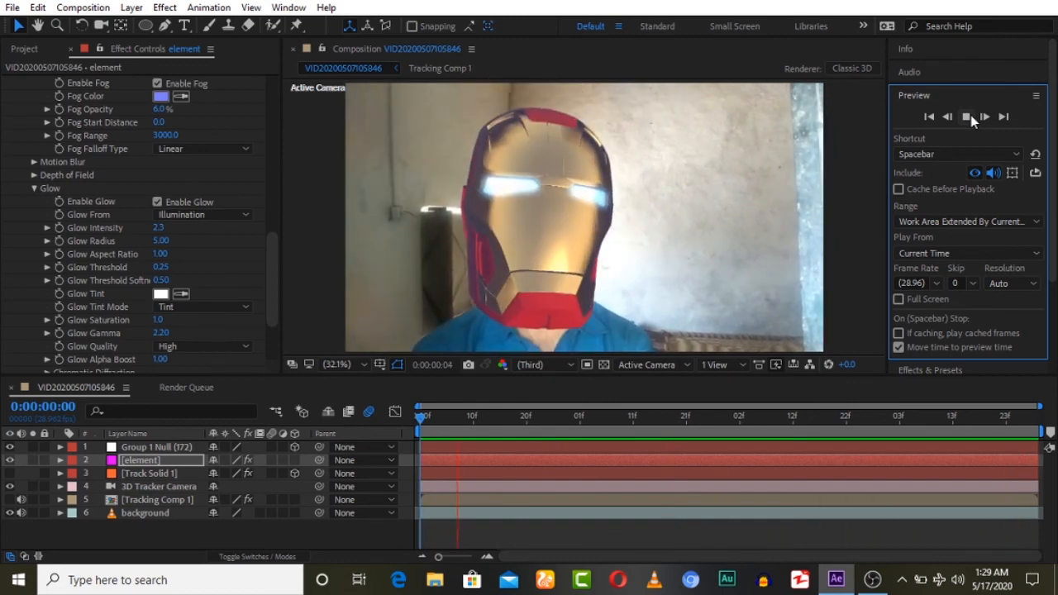
left_click(984, 116)
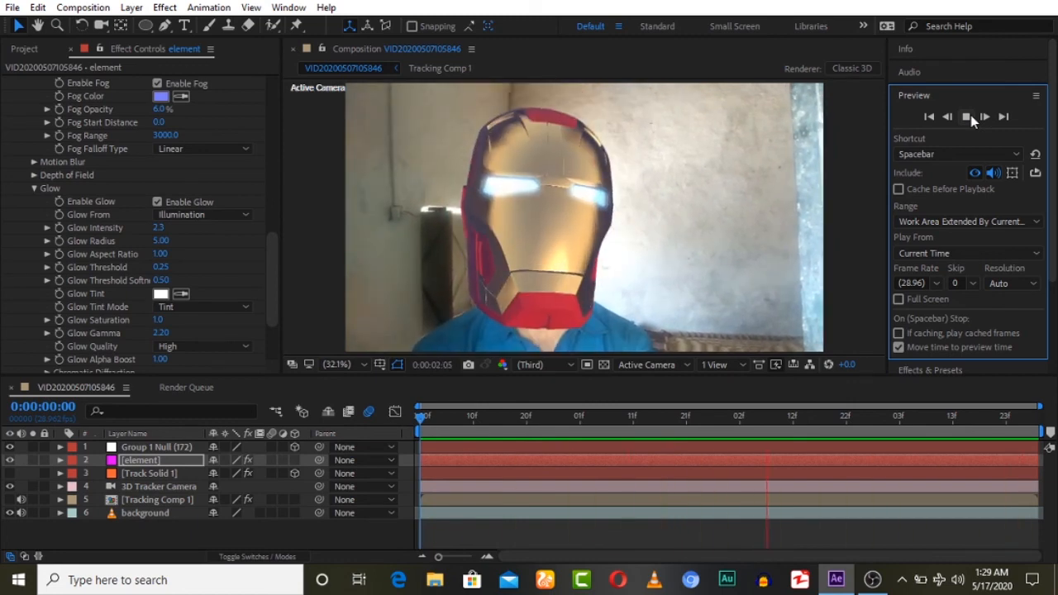
left_click(965, 116)
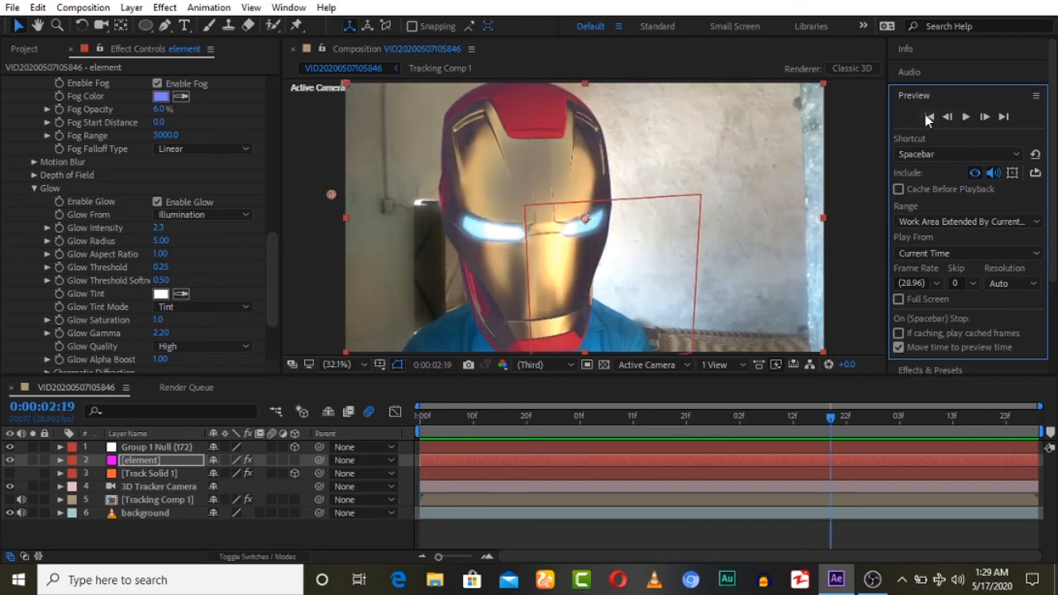
left_click(967, 116)
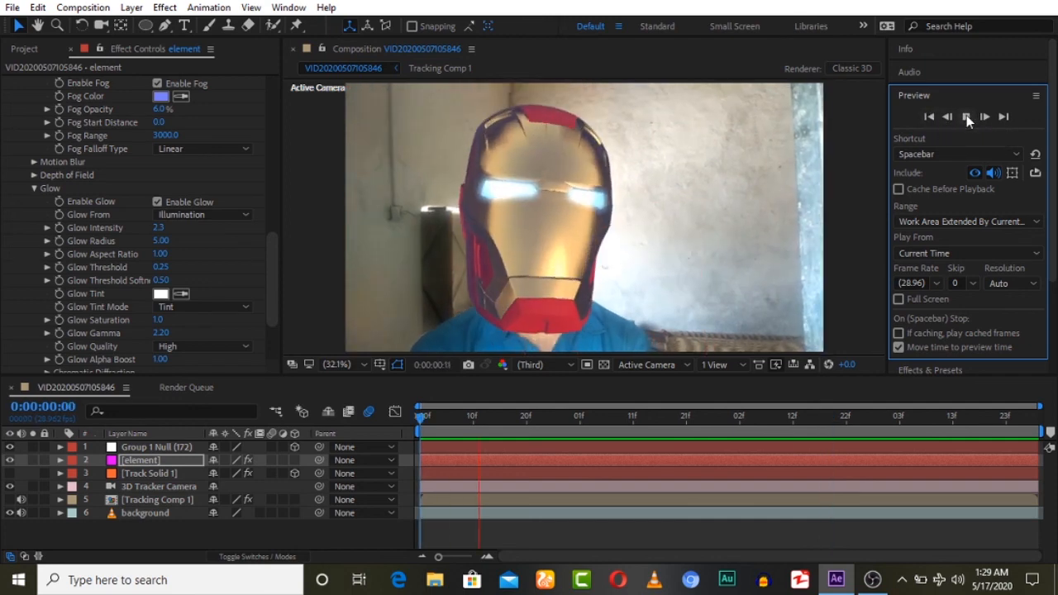
left_click(967, 117)
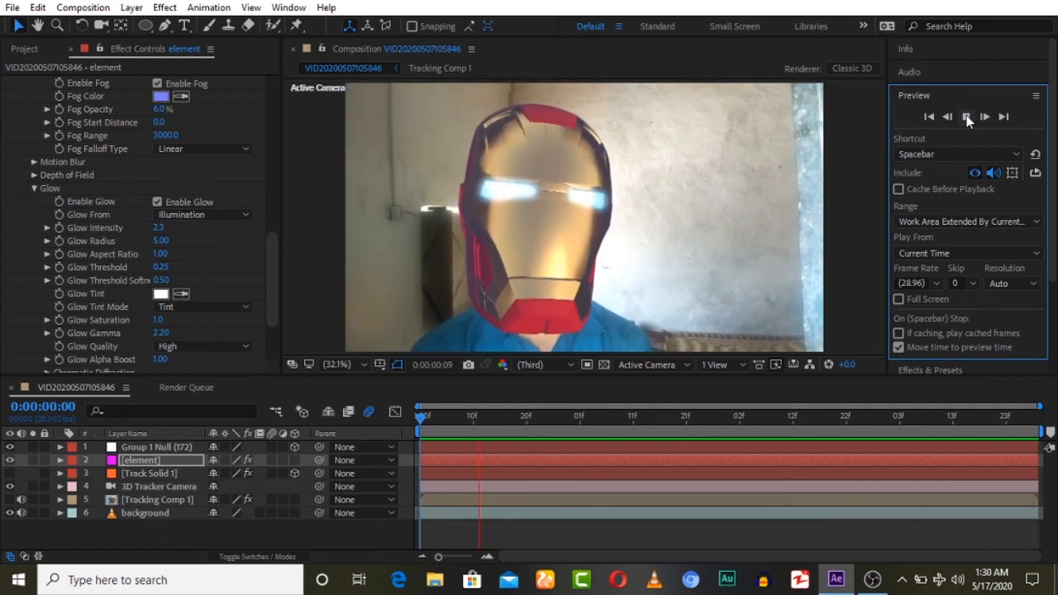
left_click(967, 117)
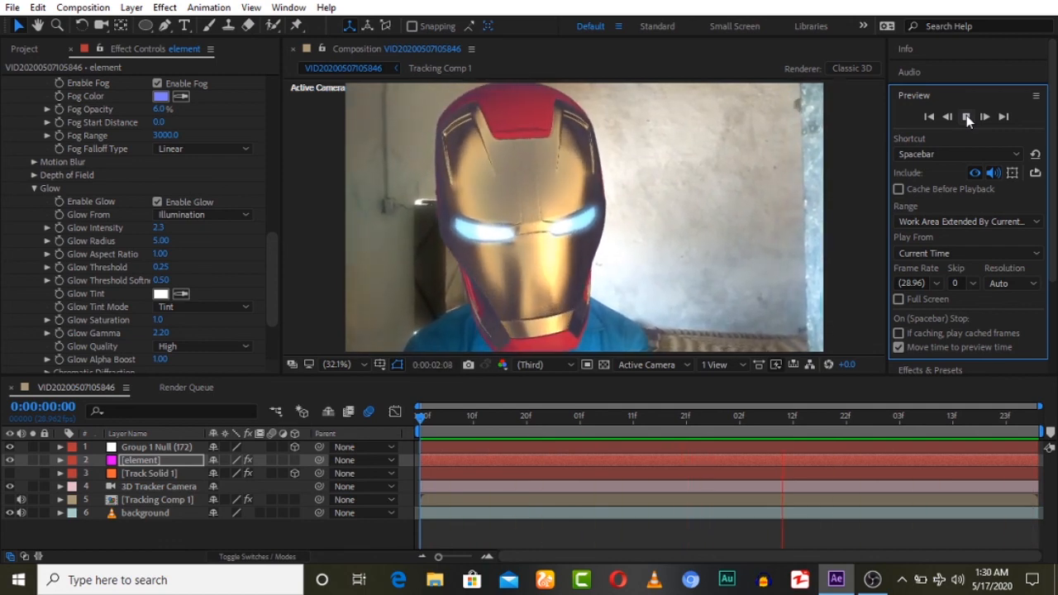
left_click(967, 117)
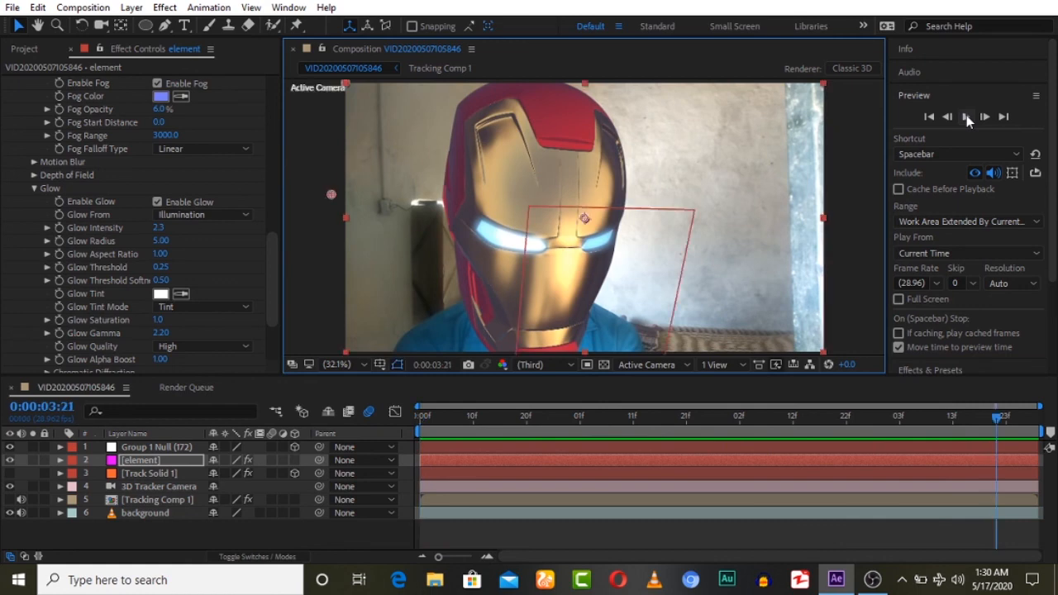
mouse_move(929, 116)
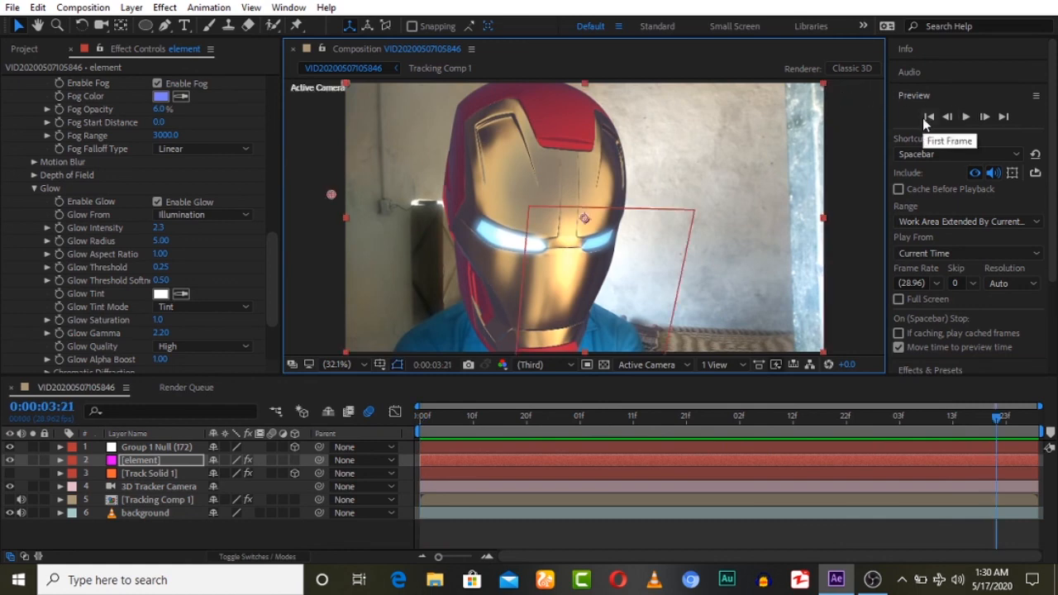